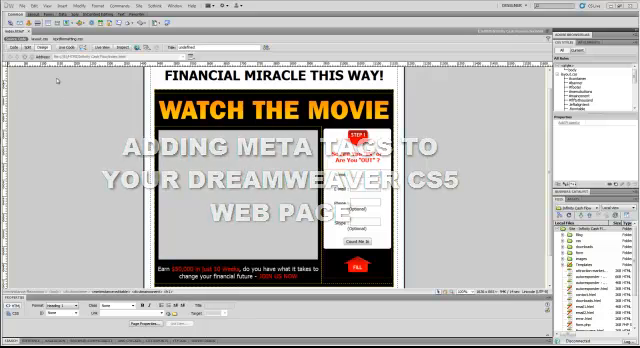
# Bring up the Insert > HTML > Head Tags choices beside the landing page.
pyautogui.click(48, 4)
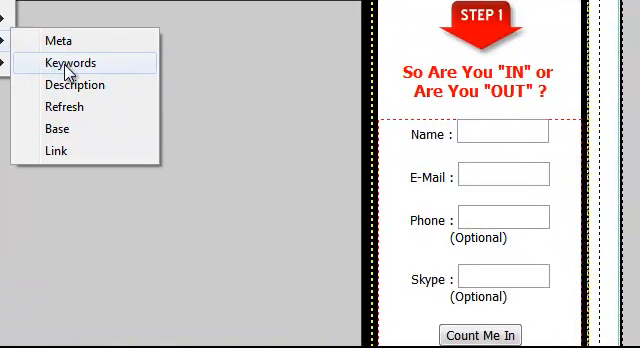
# Add a Keywords meta tag: working from home, working online, making money from home, earn easy money online.
pyautogui.click(68, 62)
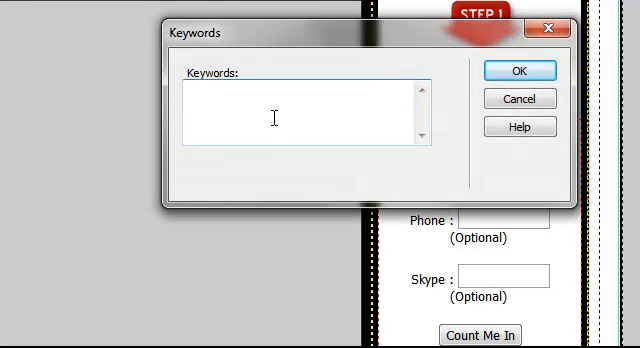
pyautogui.click(190, 88)
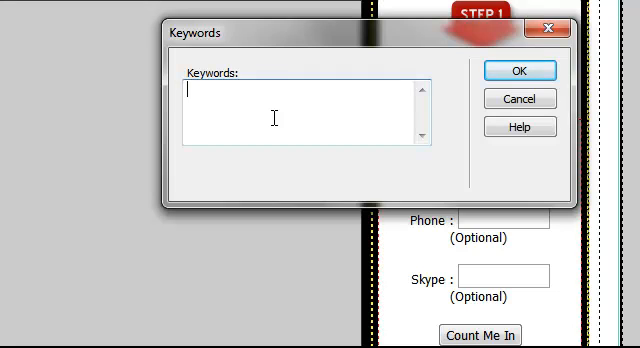
pyautogui.write('working from h')
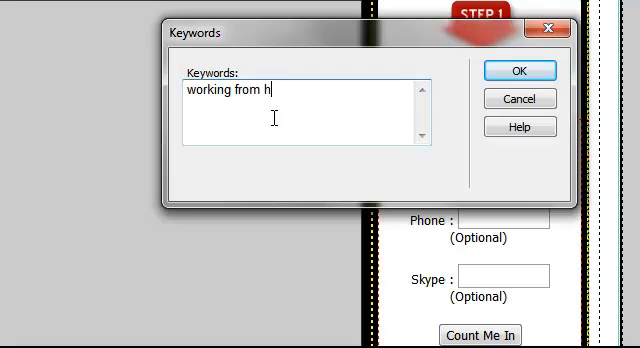
pyautogui.write('ome, working online, making money,')
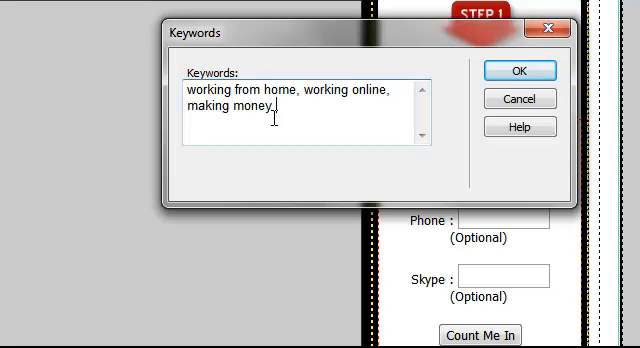
pyautogui.write('from home')
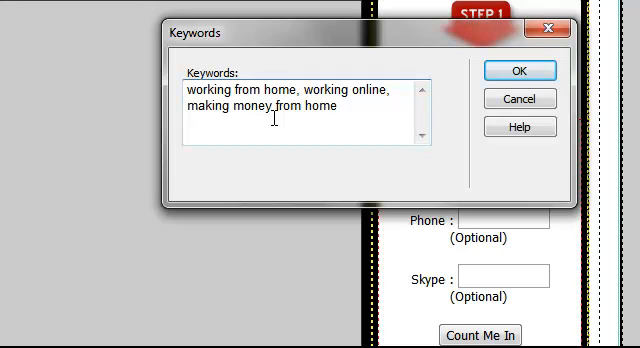
pyautogui.write(',')
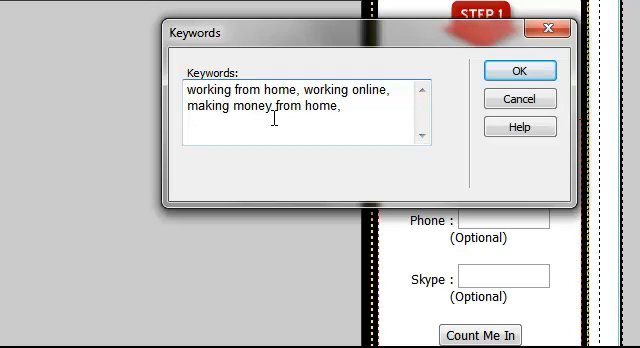
pyautogui.write('earn')
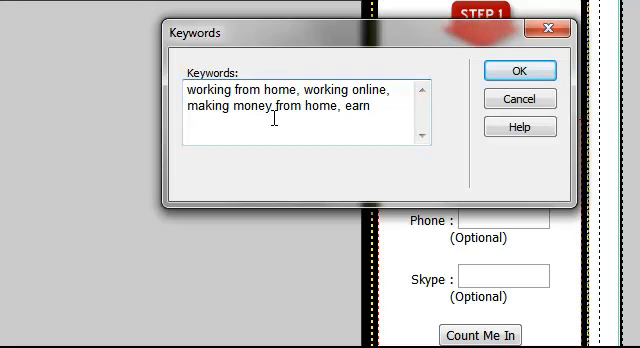
pyautogui.write('eas')
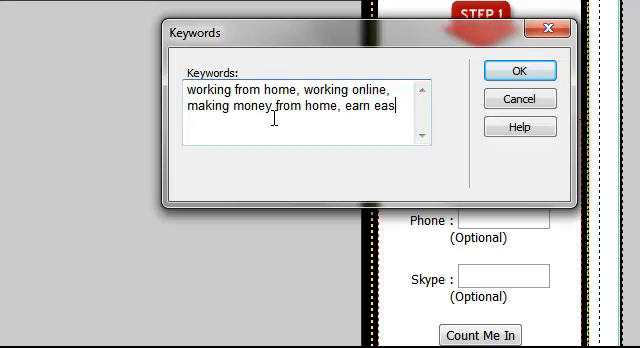
pyautogui.write('y money onlin')
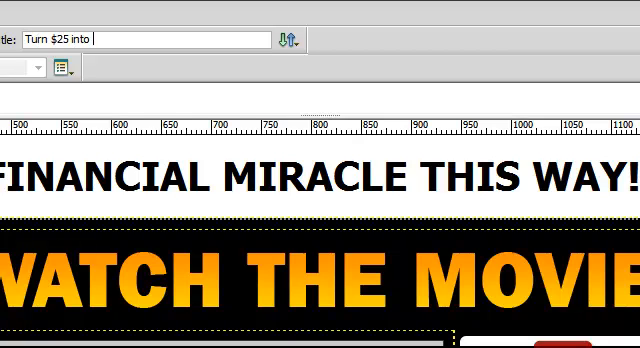
# Apply the keywords and title the page with the 'Turn $25 into $50,...' slogan.
pyautogui.write('$50,000 in just 10 weeks')
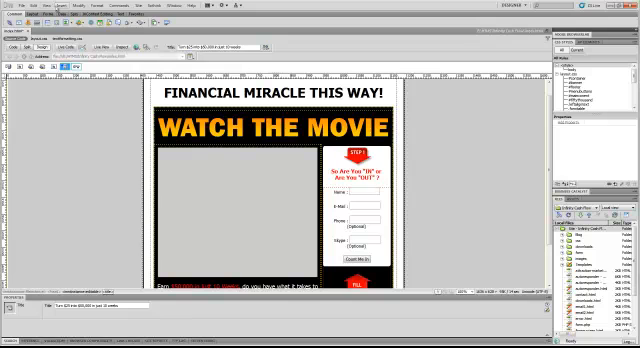
# Add the description 'Earn money working online, turn $25 into $50,000 in 10 short weeks' and confirm it.
pyautogui.click(30, 4)
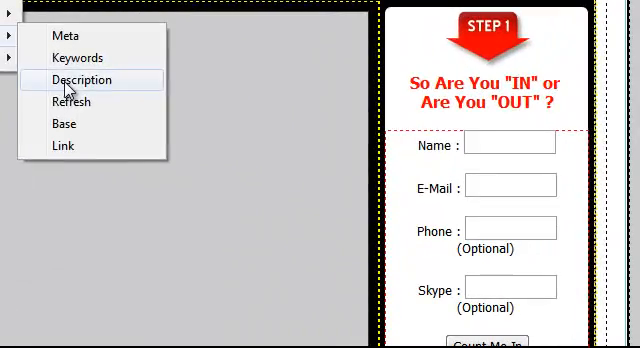
pyautogui.click(82, 80)
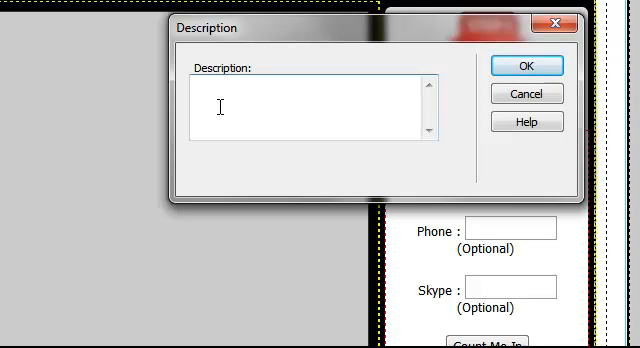
pyautogui.write('Earn')
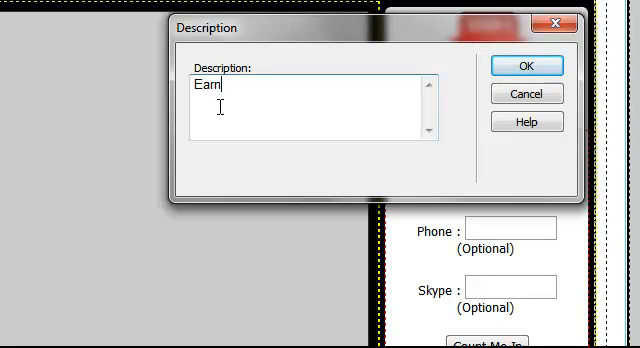
pyautogui.write('money working onl')
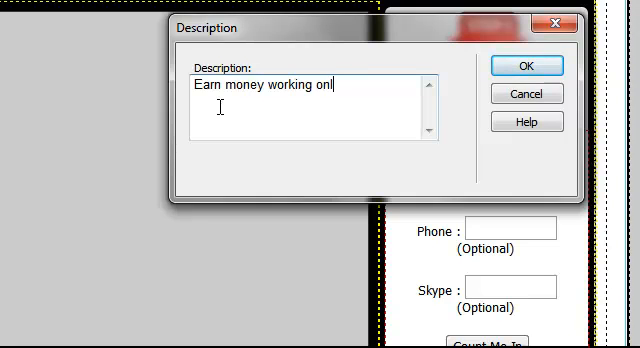
pyautogui.write('ine, tu')
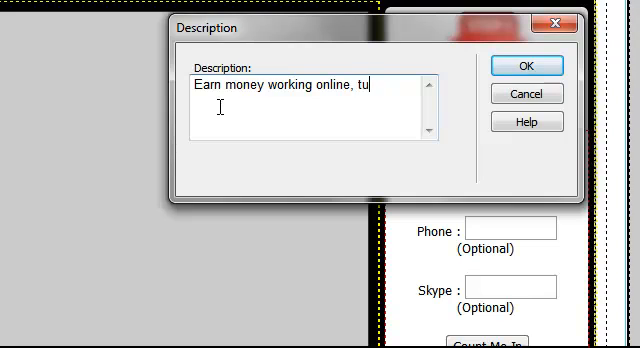
pyautogui.write('rn $25')
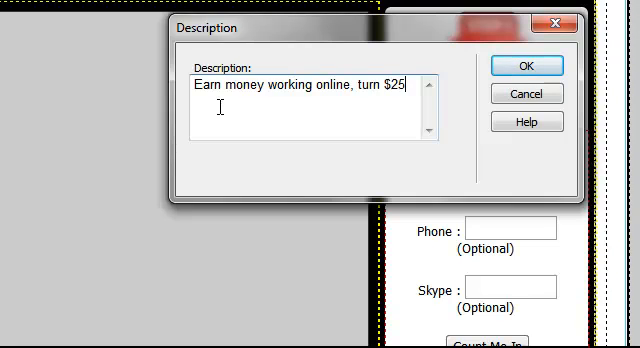
pyautogui.write('into $')
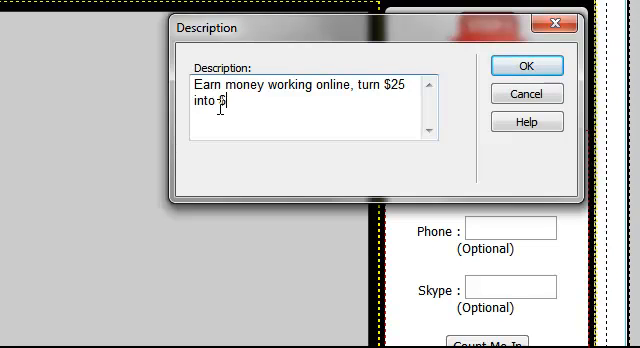
pyautogui.write('50,000')
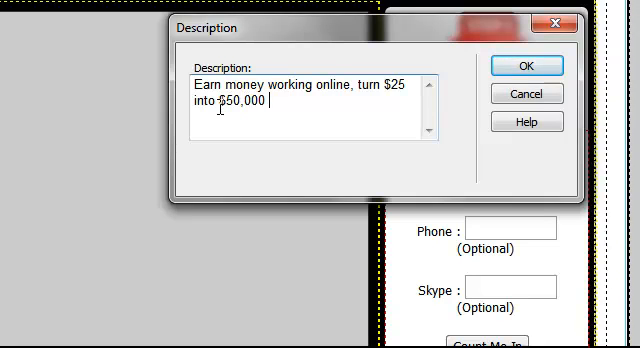
pyautogui.write('in 10 short weeks.')
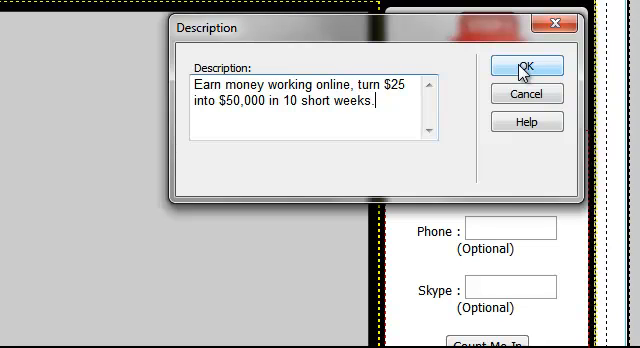
pyautogui.click(522, 64)
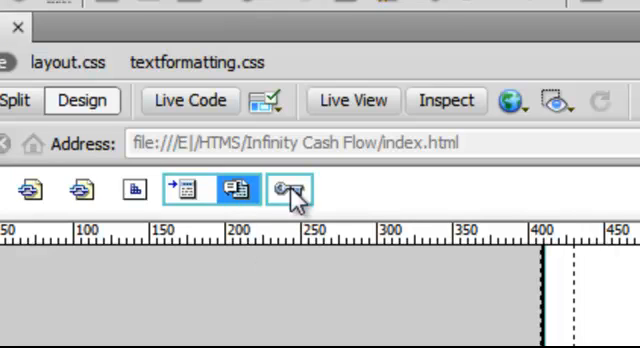
# Show the head content bar and inspect the newly added description tag.
pyautogui.click(288, 188)
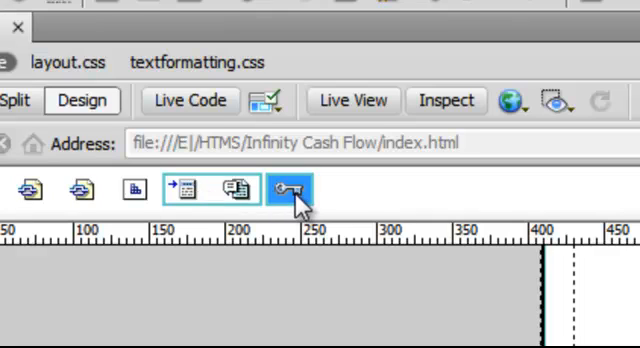
pyautogui.moveTo(192, 192)
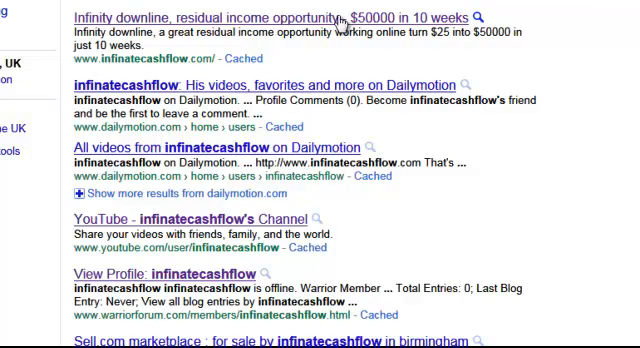
pyautogui.moveTo(184, 24)
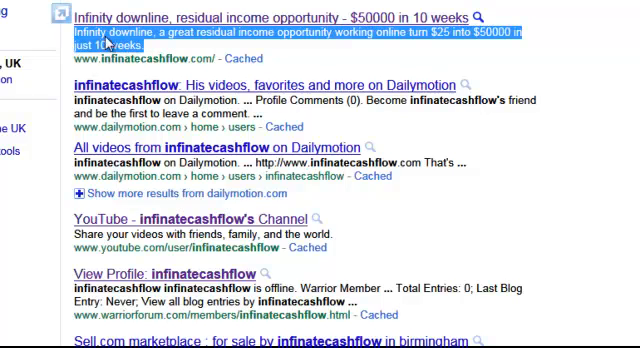
pyautogui.moveTo(96, 48)
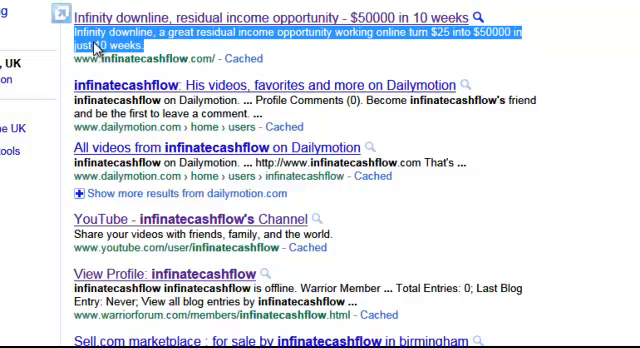
pyautogui.moveTo(292, 76)
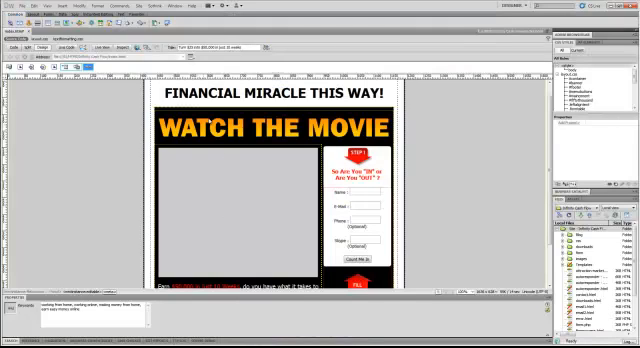
pyautogui.moveTo(224, 224)
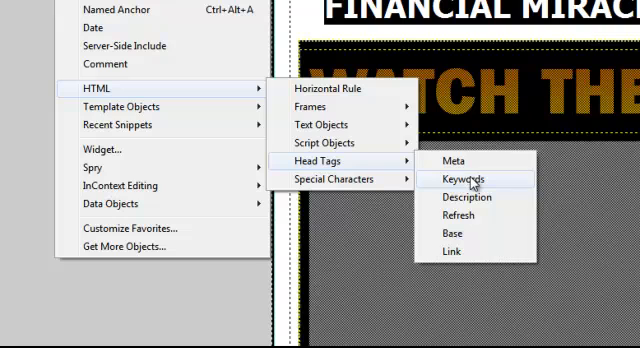
pyautogui.moveTo(464, 196)
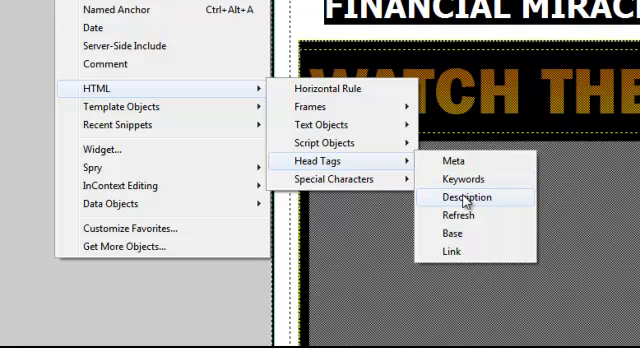